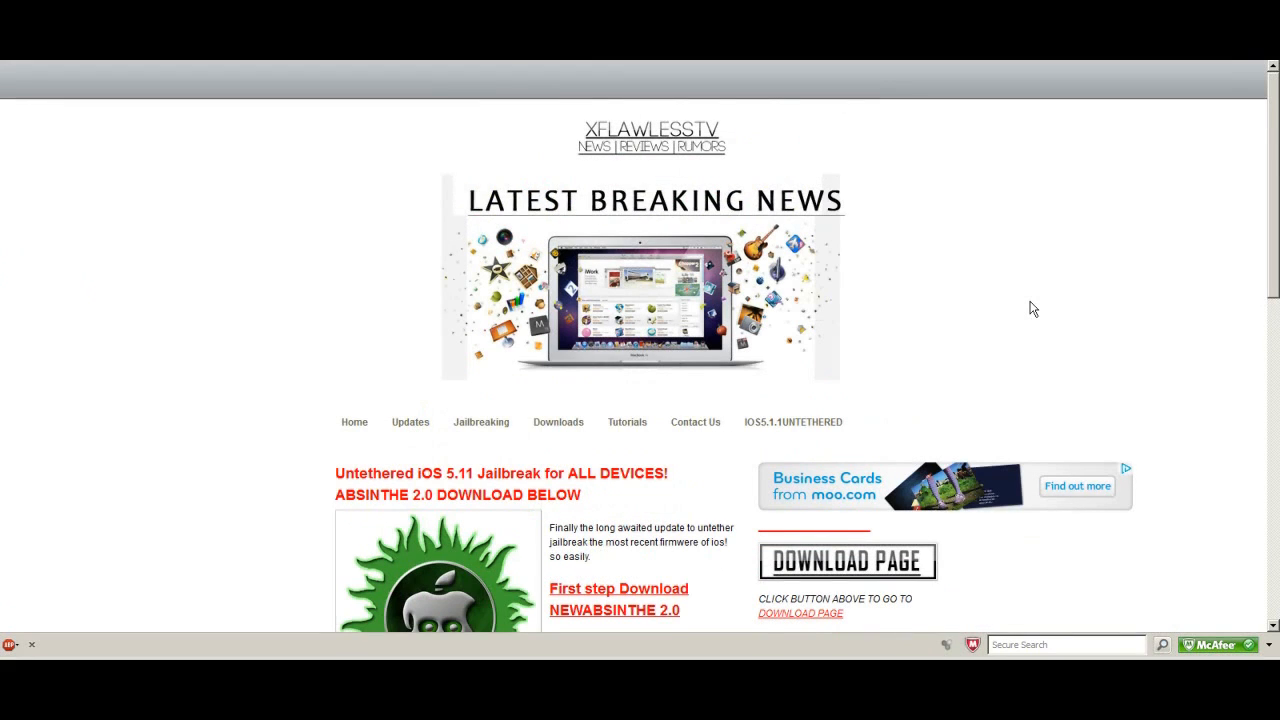
pyautogui.scroll(-3)
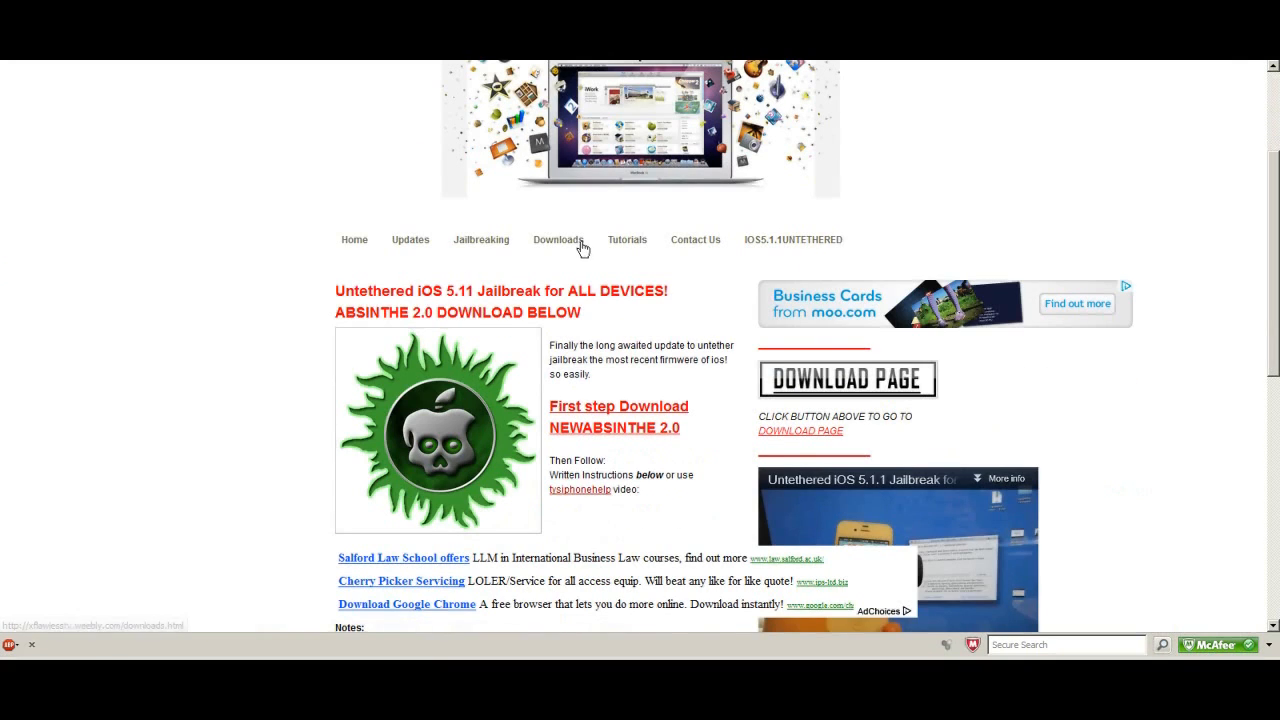
pyautogui.click(558, 239)
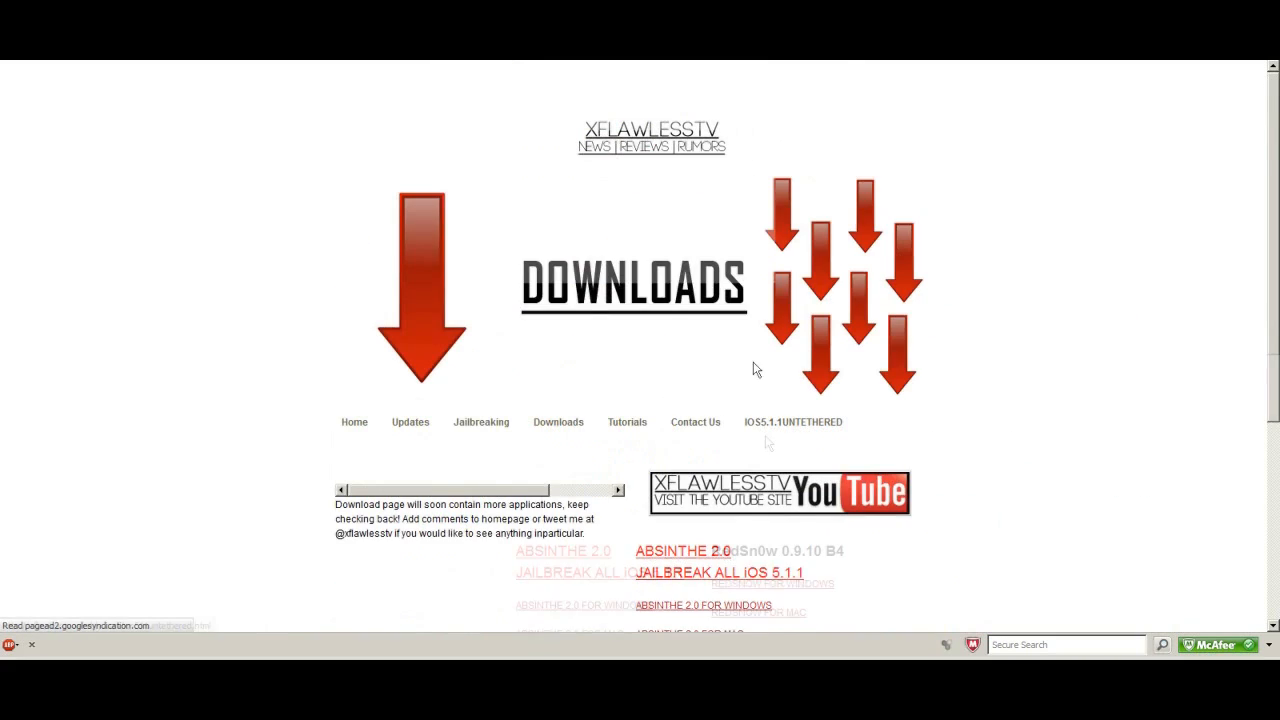
pyautogui.scroll(-3)
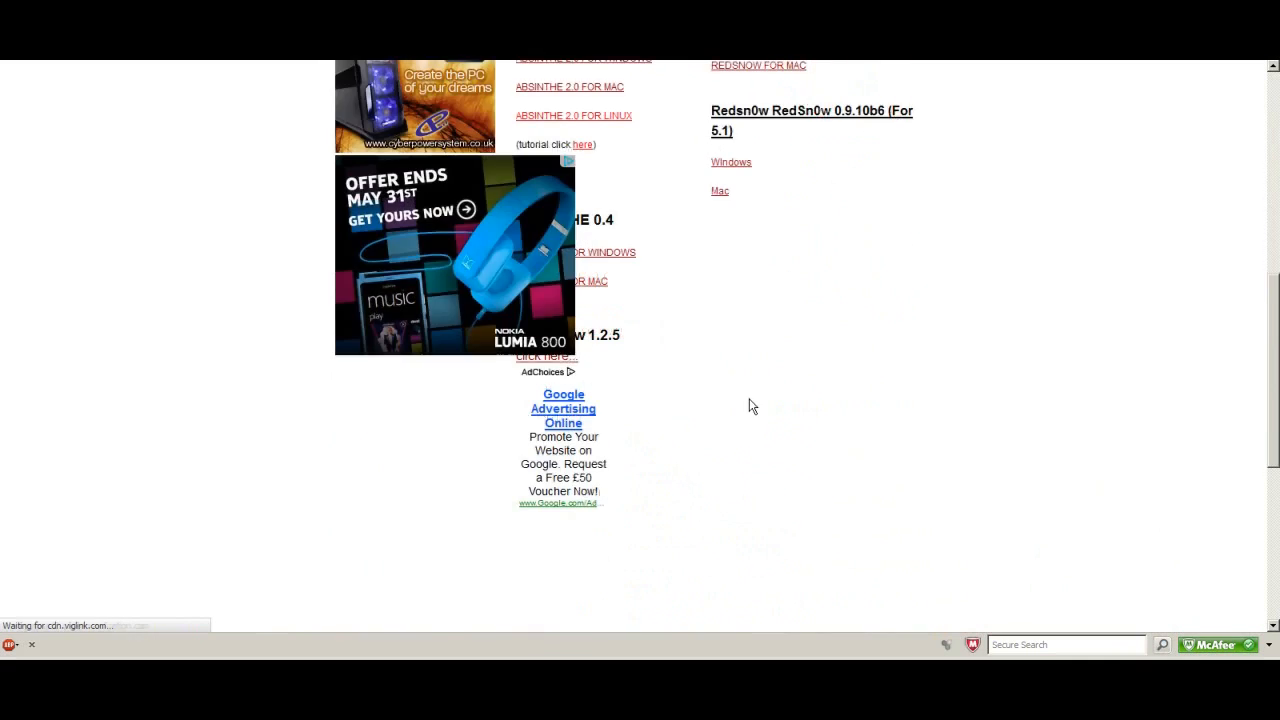
pyautogui.scroll(3)
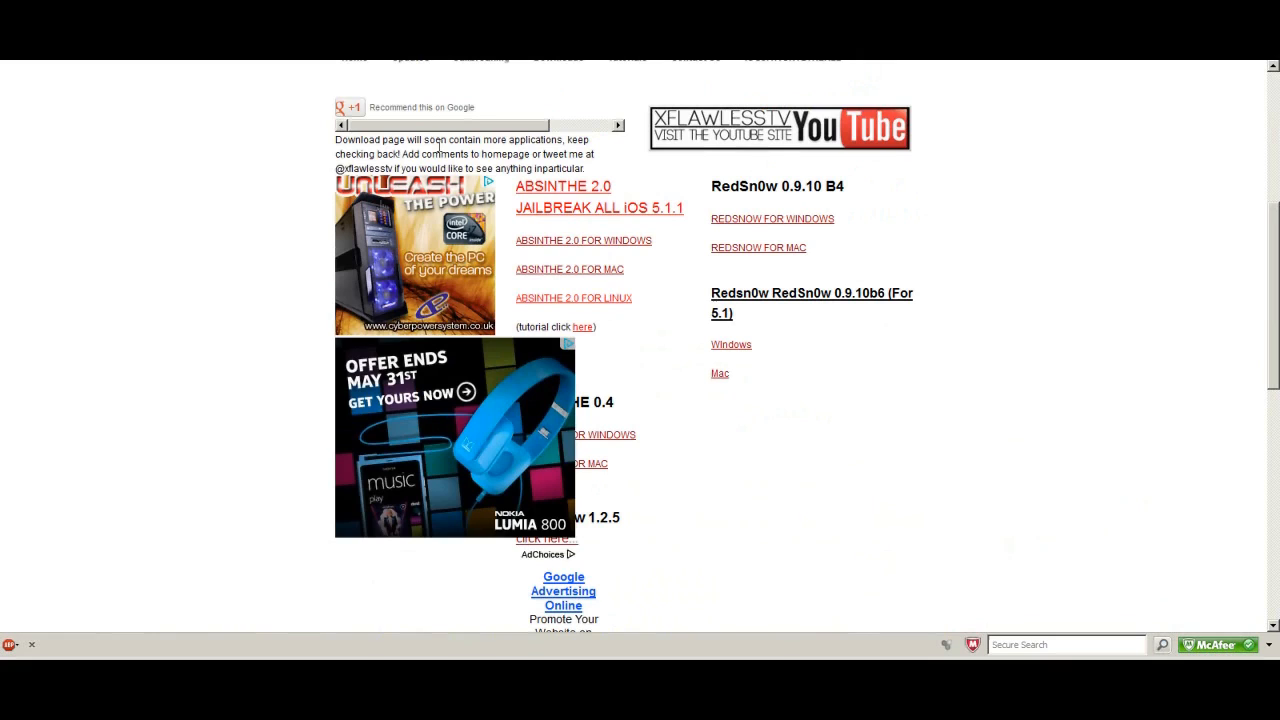
pyautogui.moveTo(603, 343)
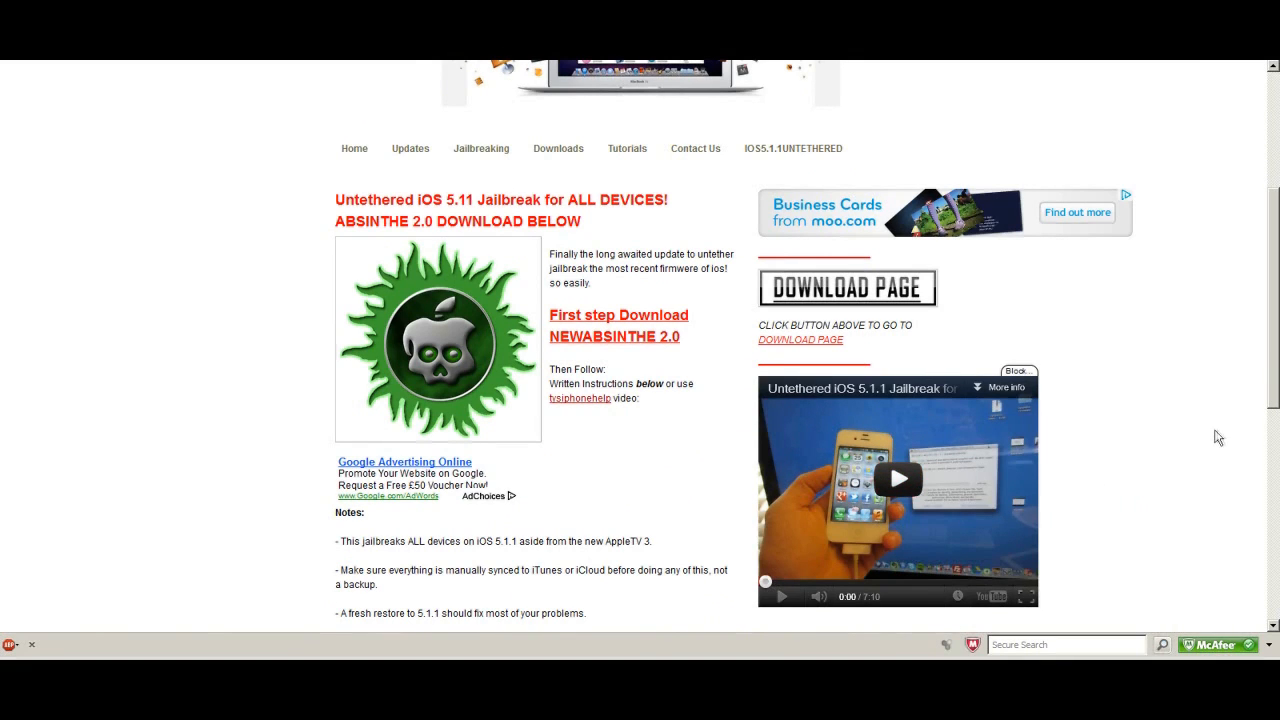
pyautogui.scroll(-3)
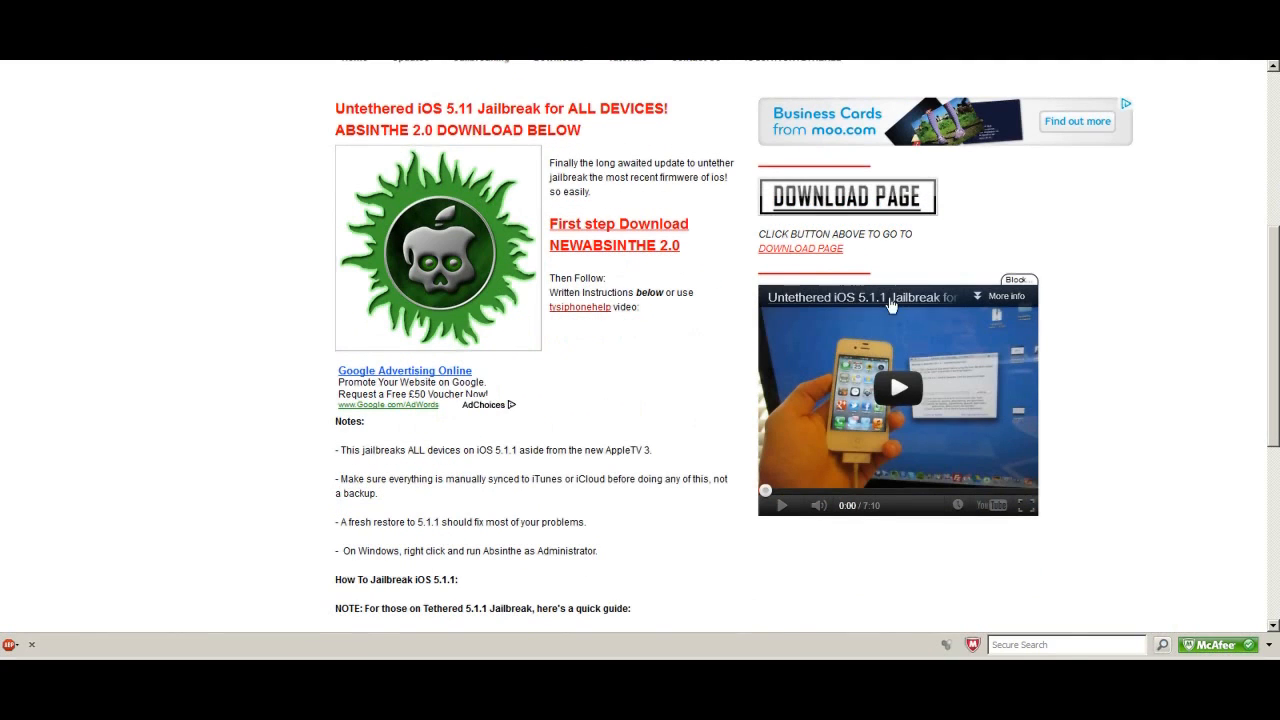
pyautogui.moveTo(553, 323)
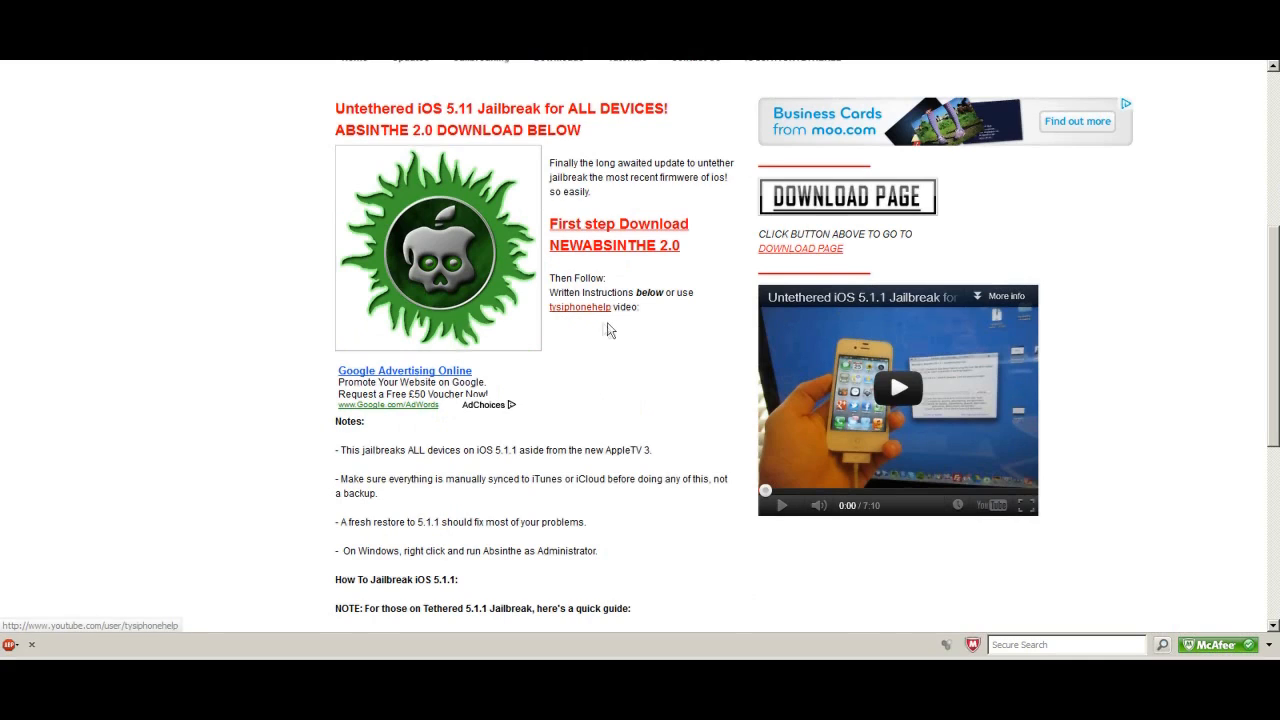
pyautogui.moveTo(780, 383)
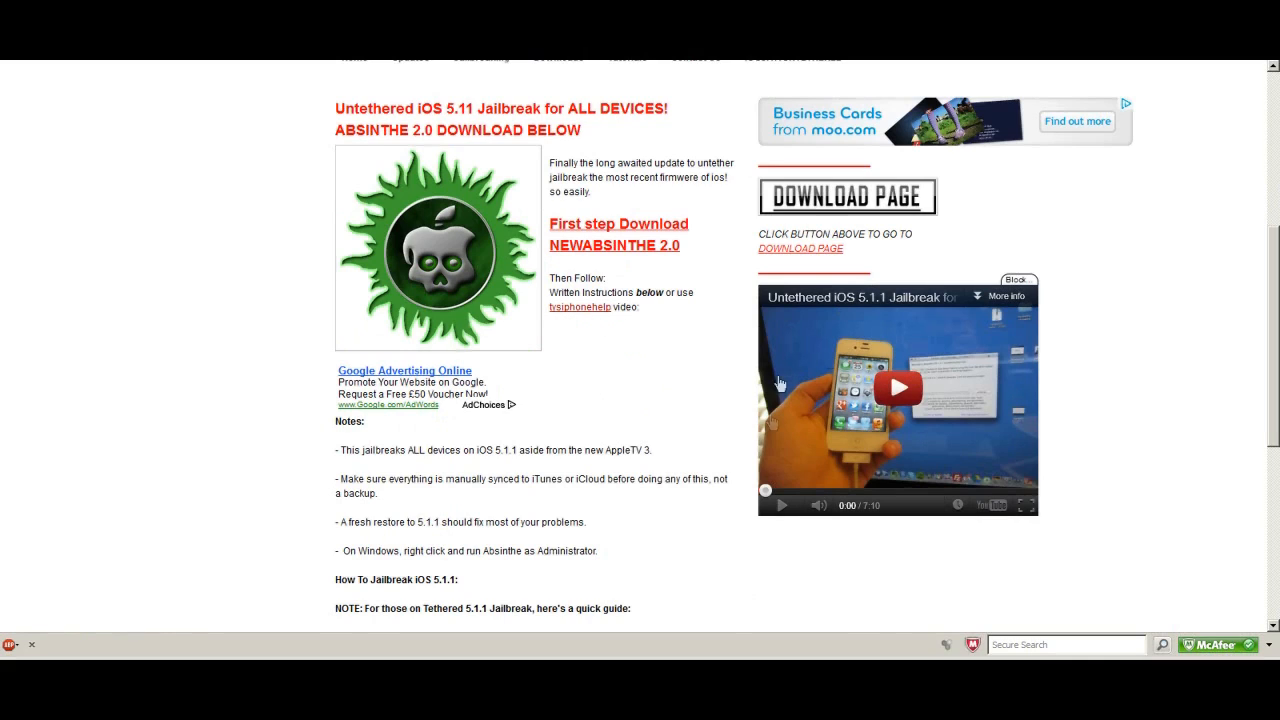
pyautogui.scroll(-3)
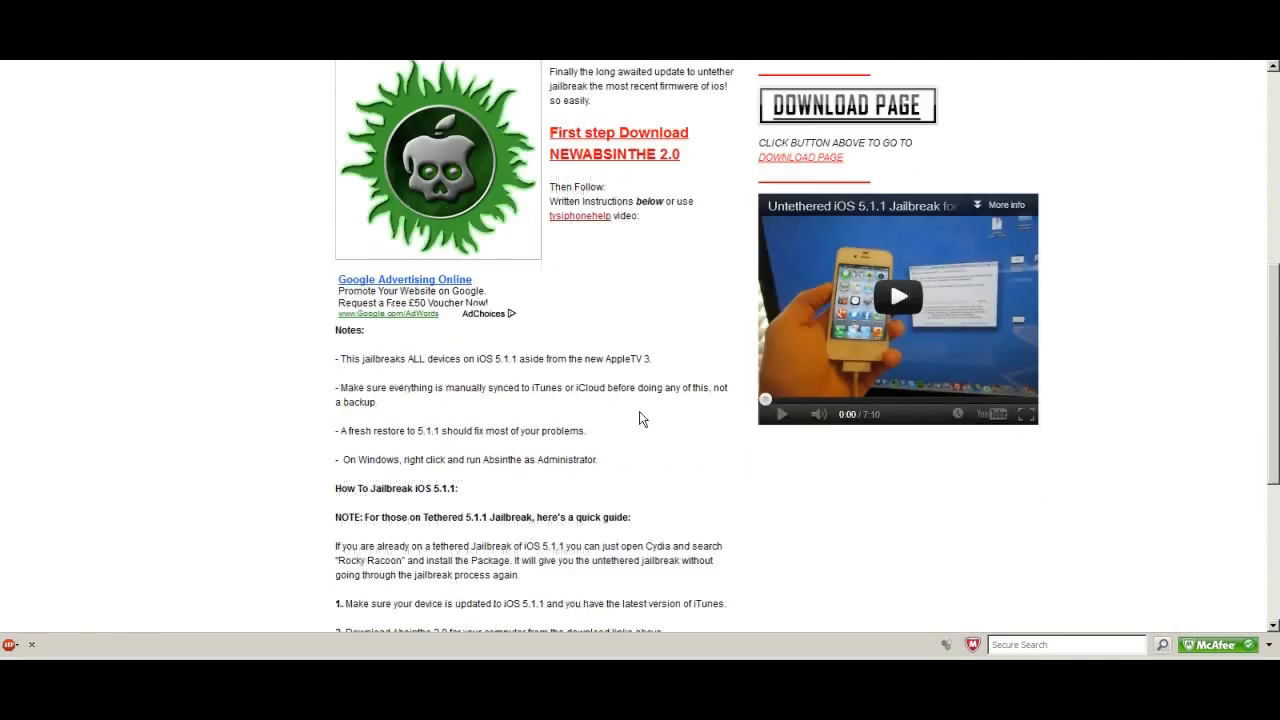
pyautogui.scroll(-3)
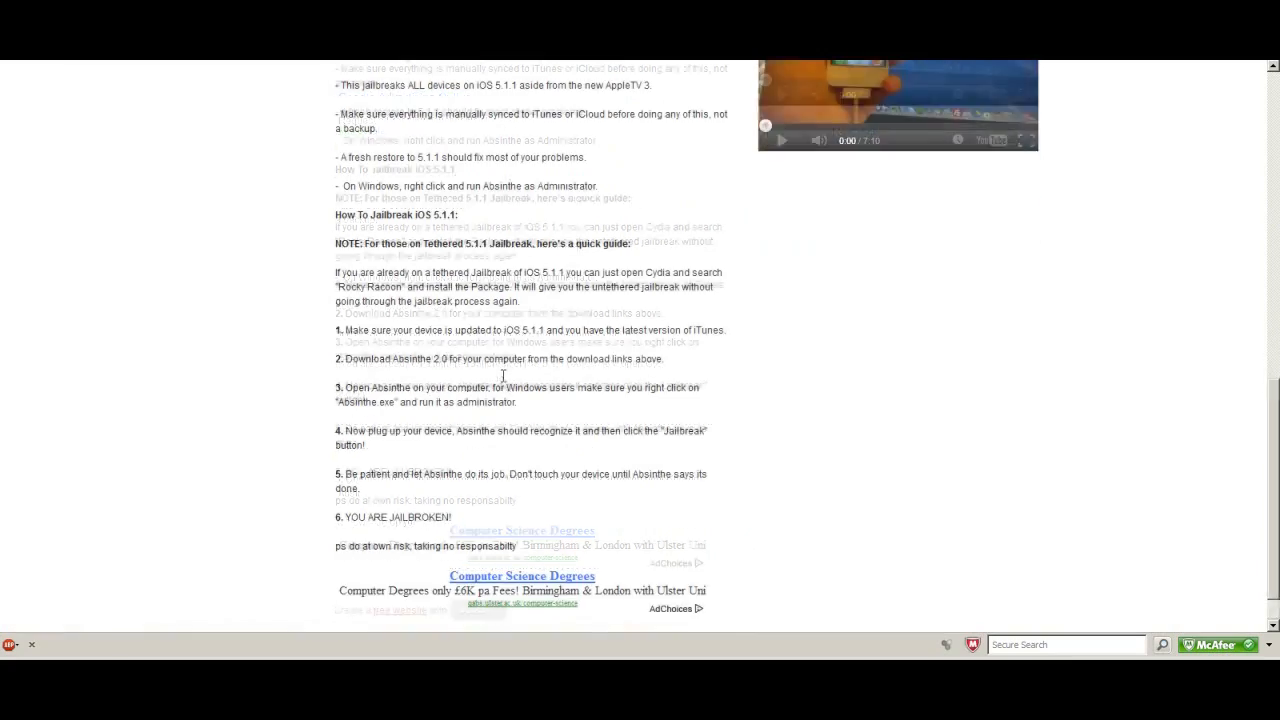
pyautogui.scroll(3)
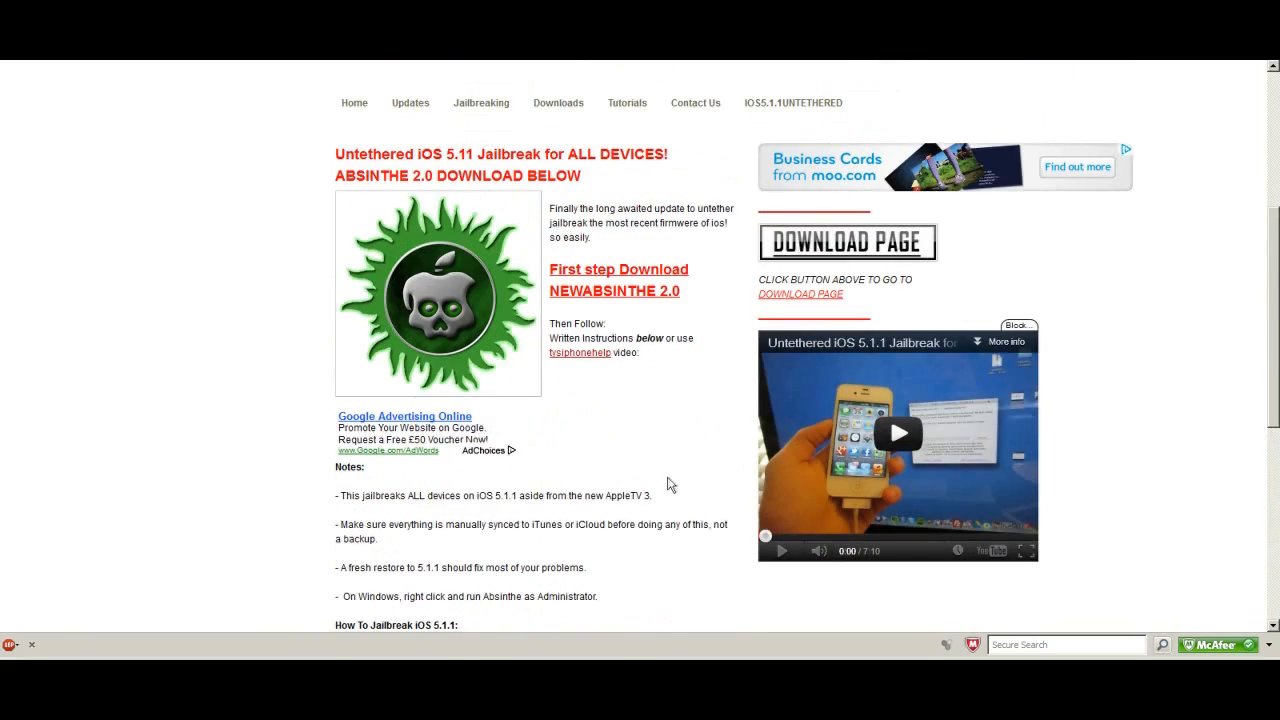
pyautogui.scroll(3)
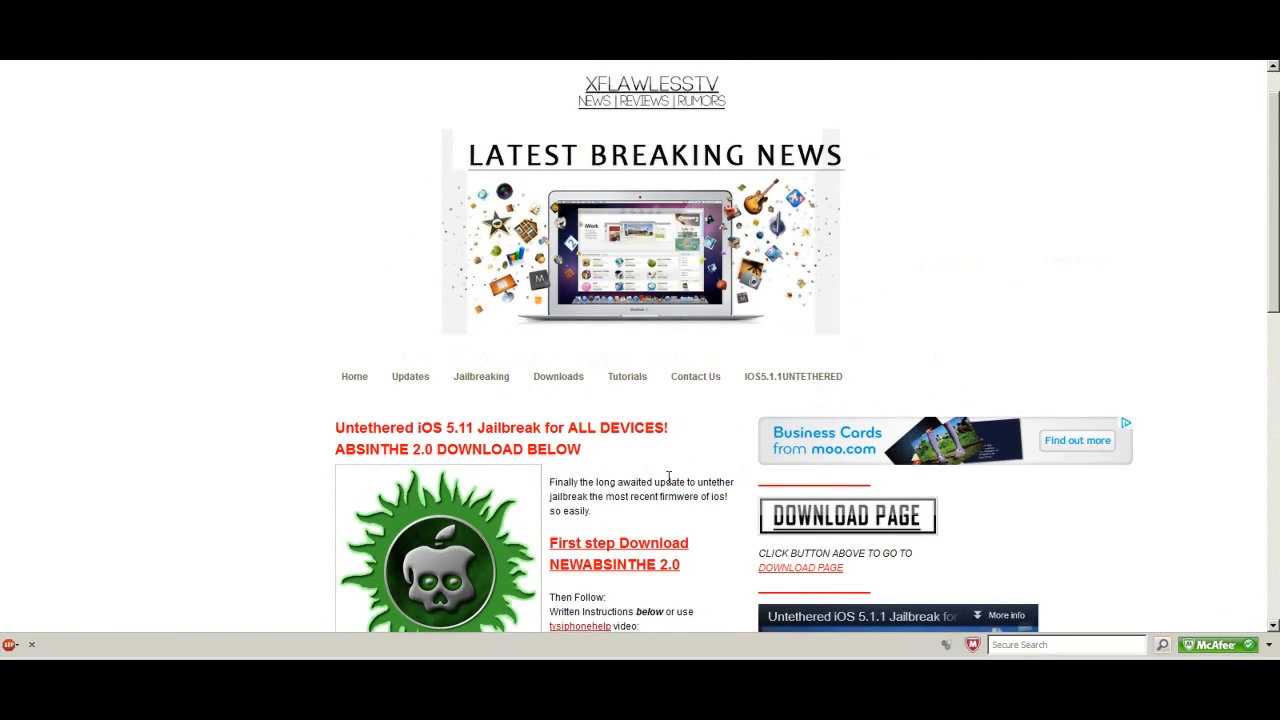
pyautogui.moveTo(993, 212)
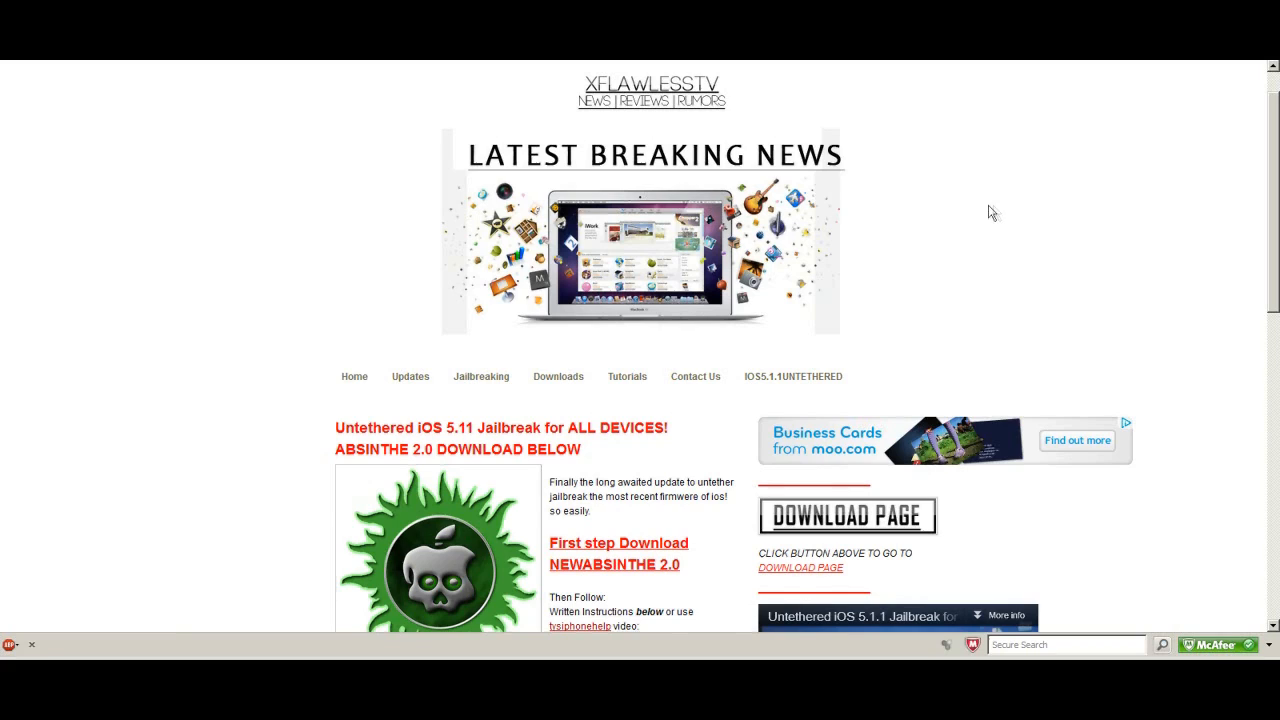
pyautogui.moveTo(993, 212)
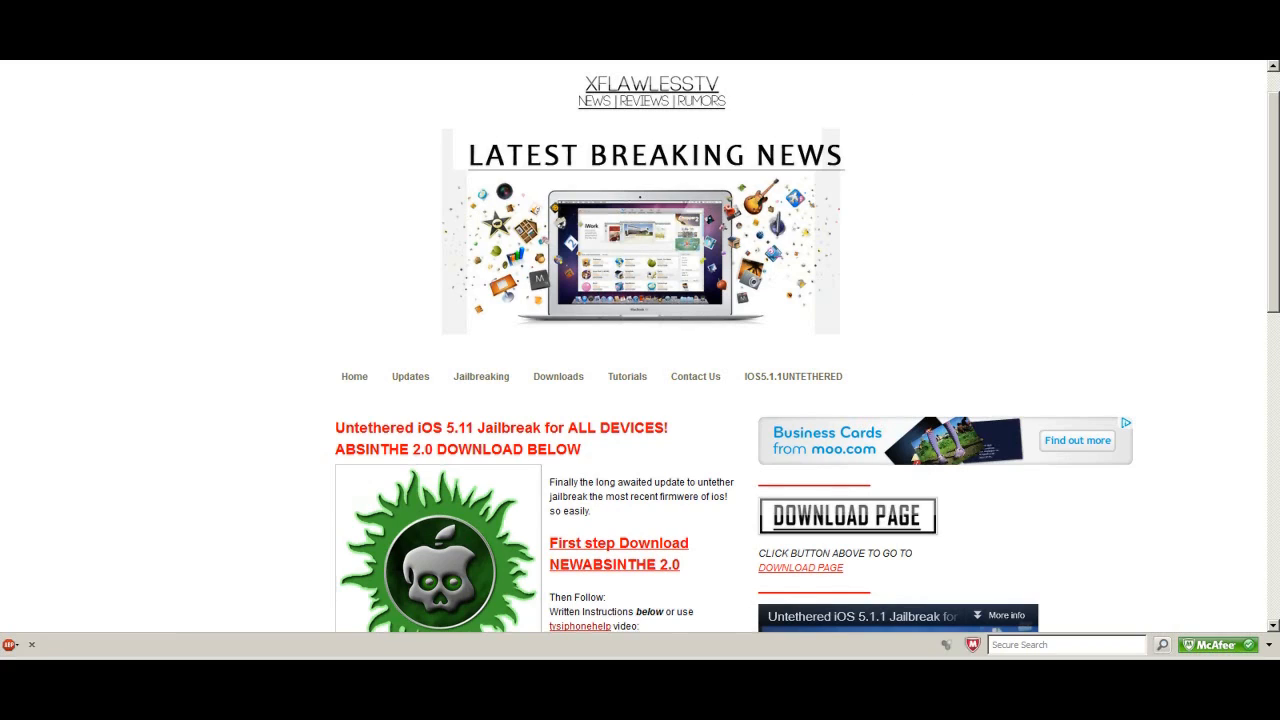
pyautogui.moveTo(864, 243)
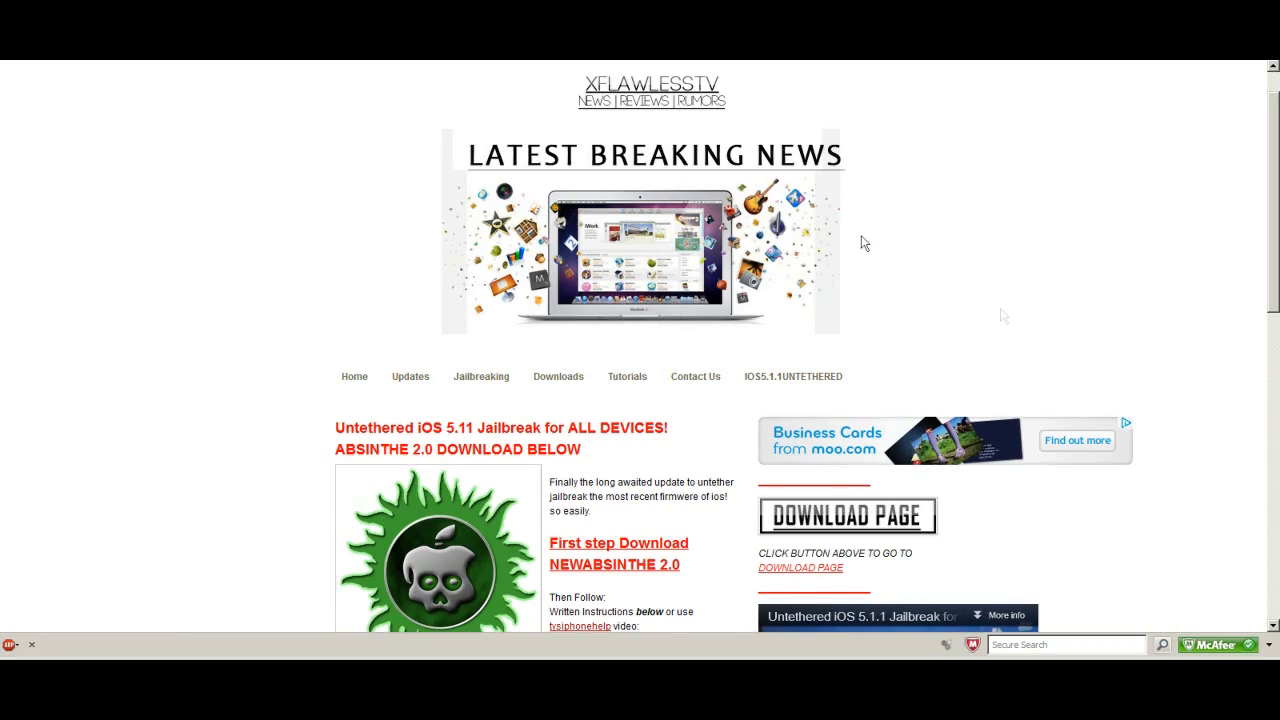